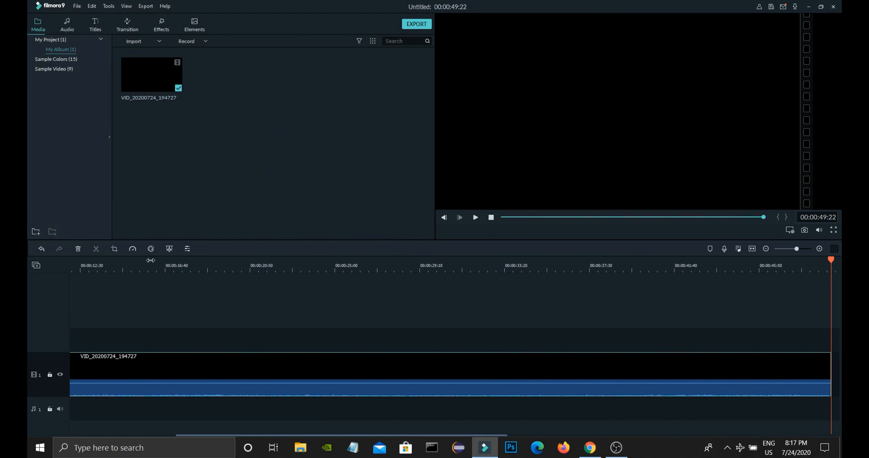
Step: Scrub the playhead through the first clip to check that the preview stays black
click(160, 266)
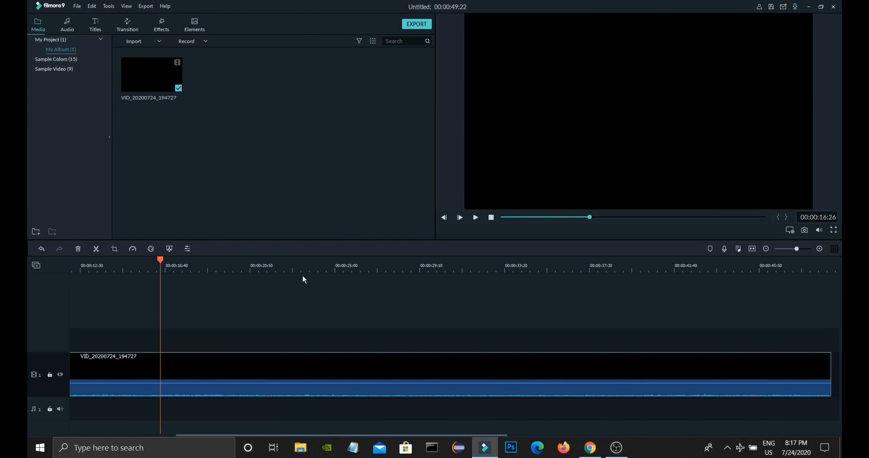
click(348, 259)
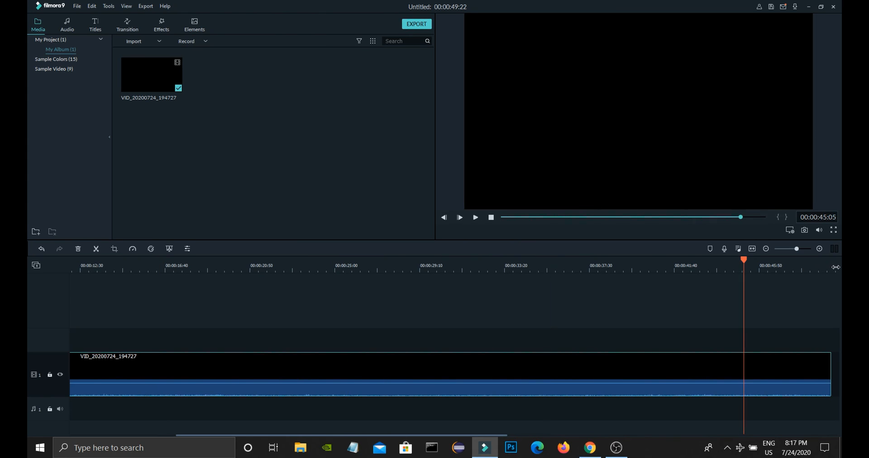
click(129, 265)
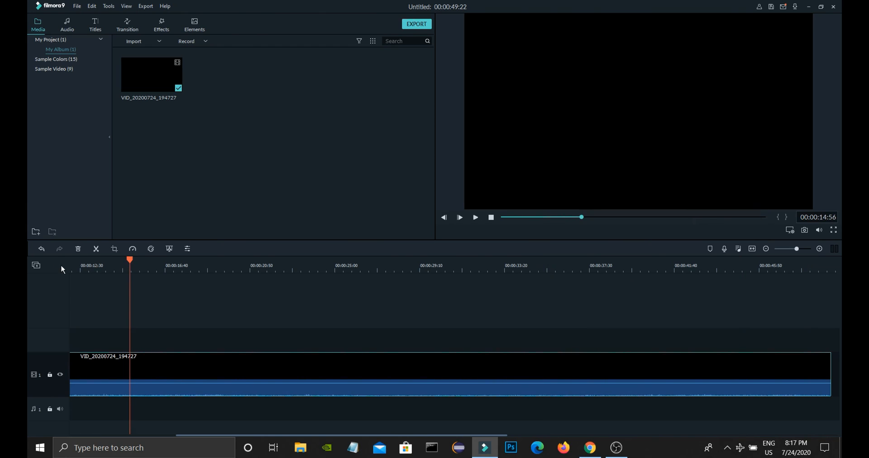
Step: Import VID_20200724_194916.mp4 and add it to the timeline after the first clip
click(364, 260)
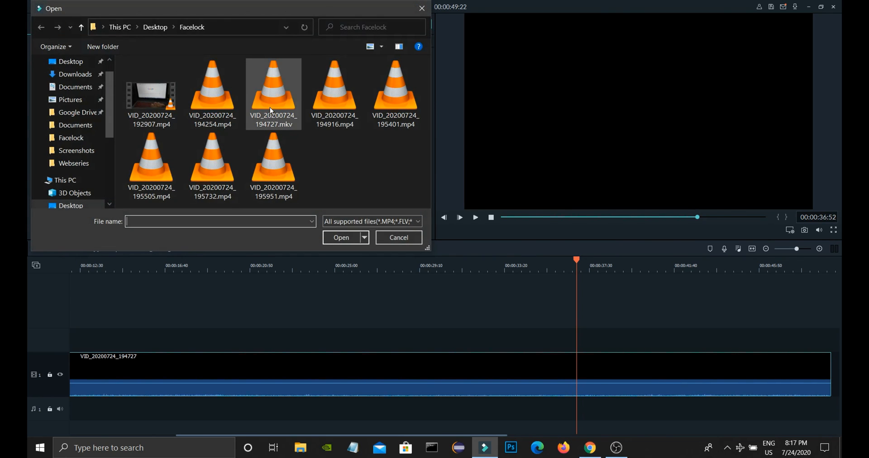
click(341, 237)
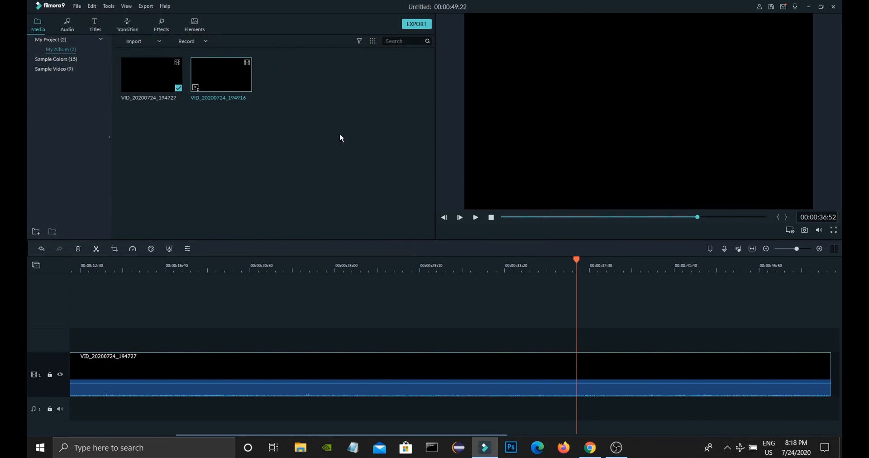
mouse_move(240, 77)
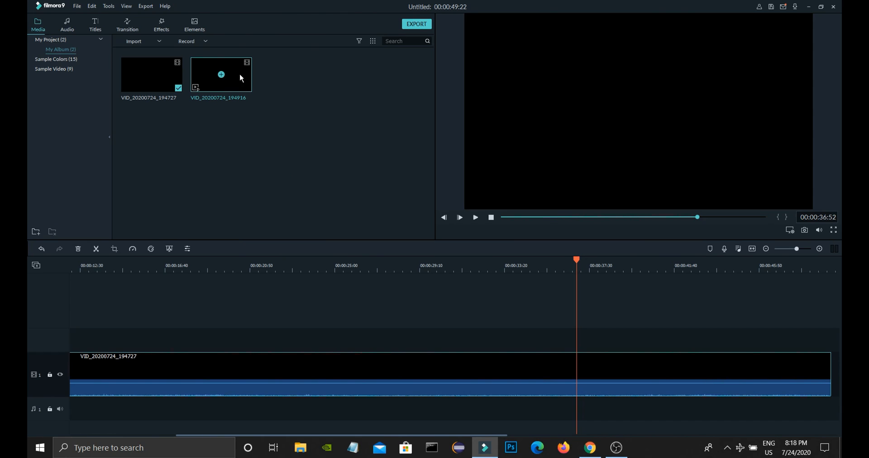
mouse_move(226, 80)
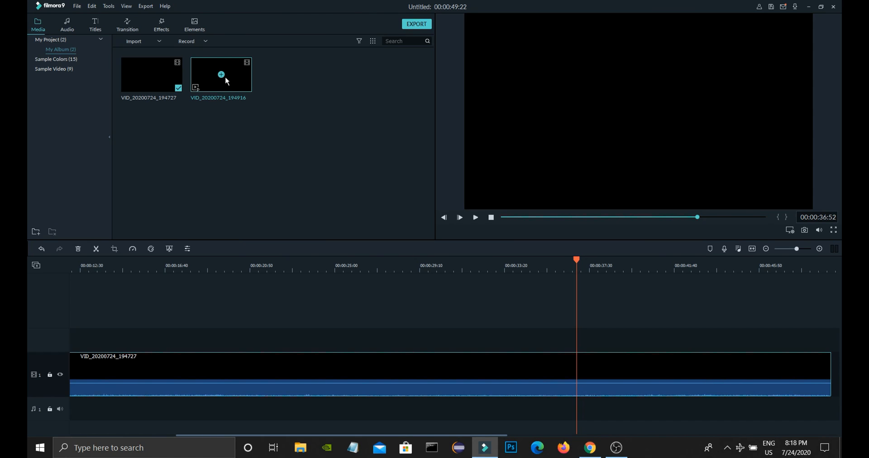
click(220, 76)
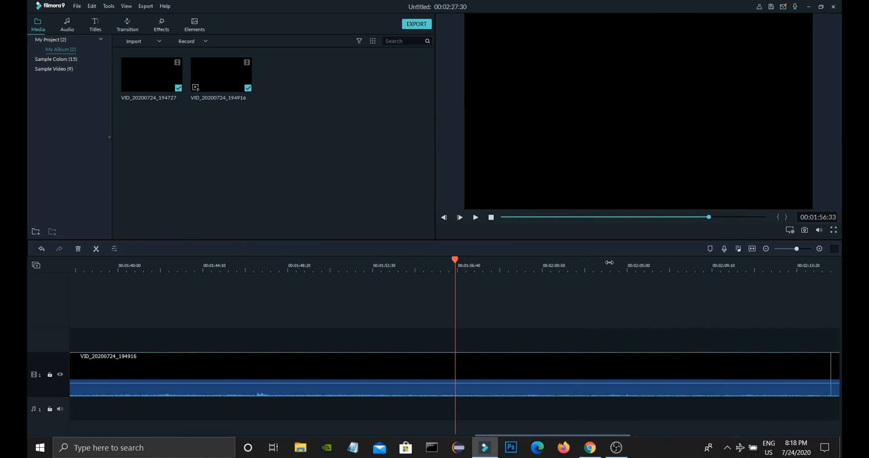
click(749, 265)
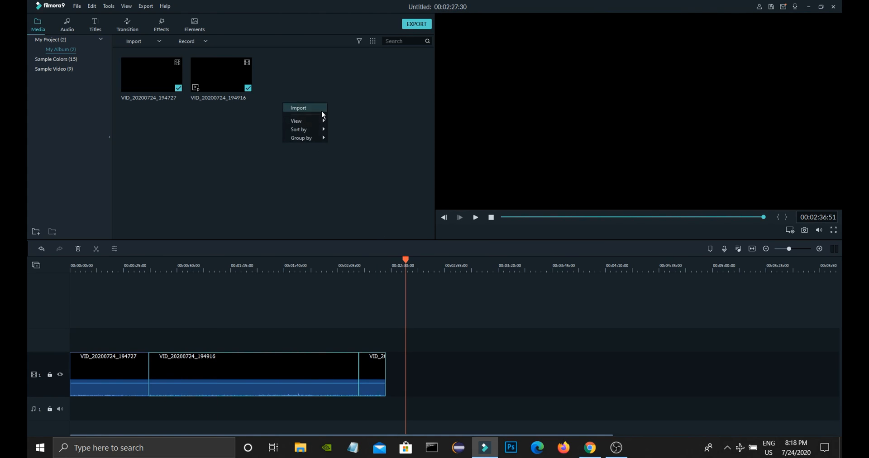
Step: Import VID_20200724_195732.mp4 into the media library
click(298, 108)
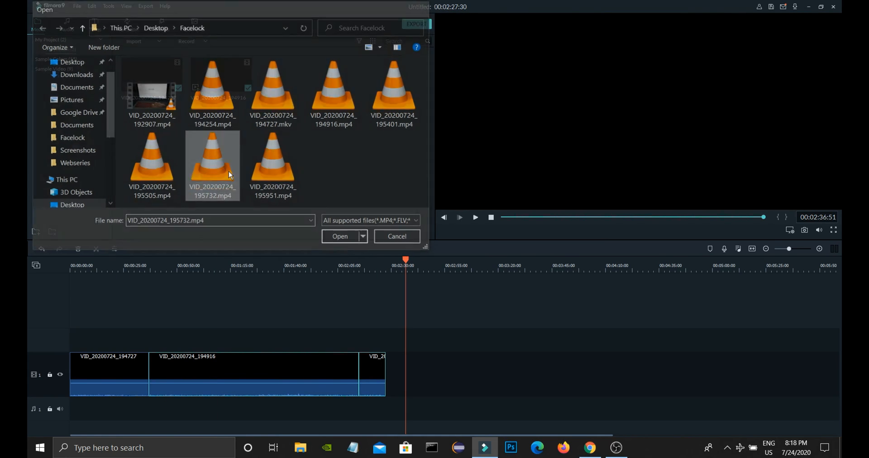
click(339, 236)
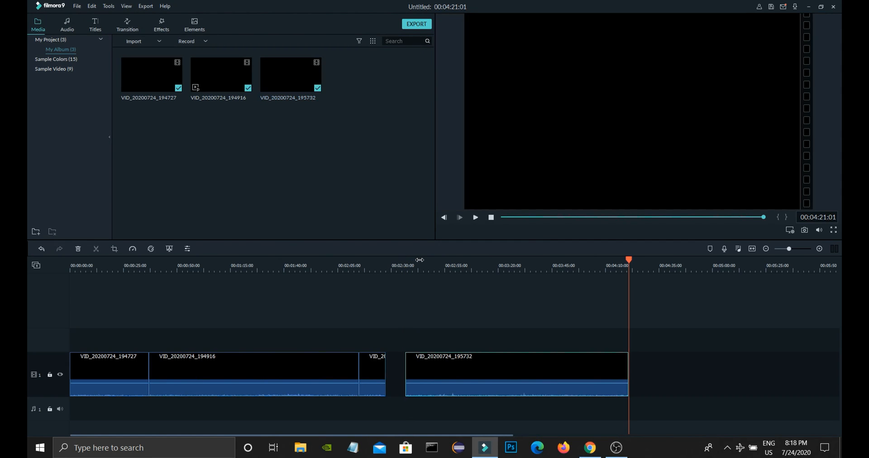
Step: Play through the third clip on the timeline, confirming the preview is still black, then pause
click(419, 265)
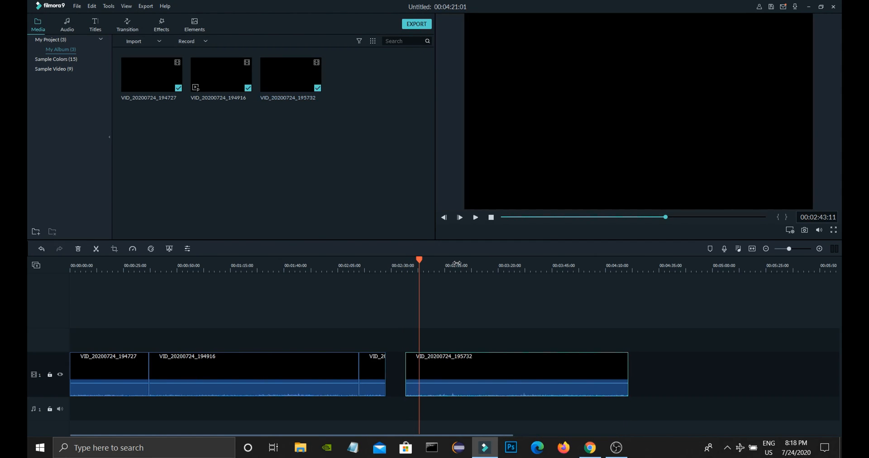
click(459, 217)
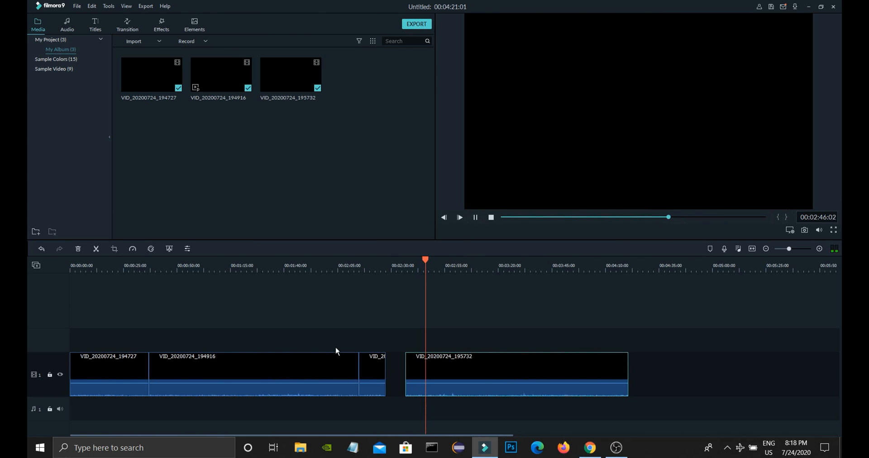
click(520, 259)
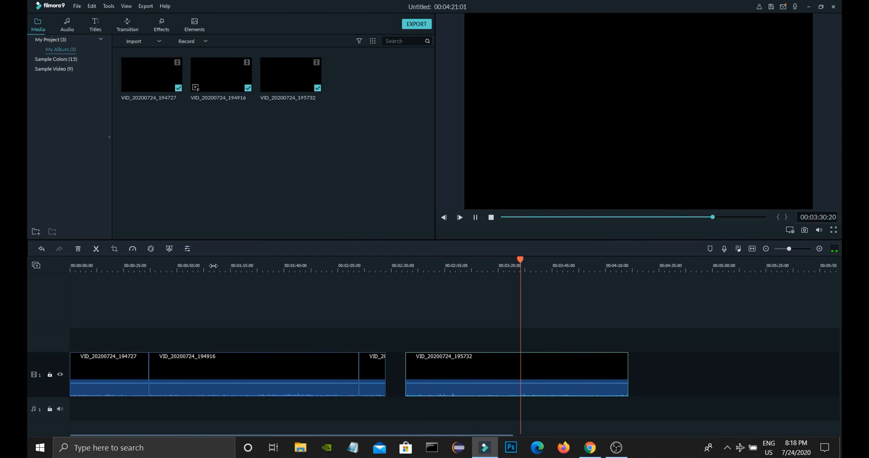
click(221, 265)
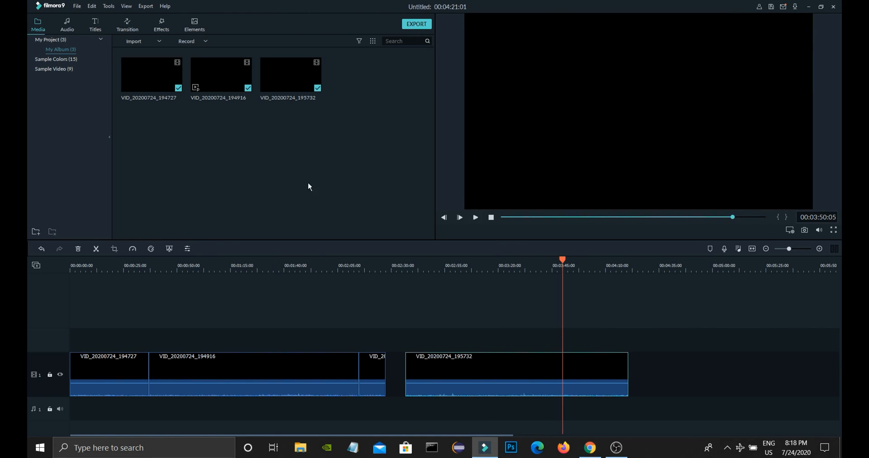
mouse_move(361, 172)
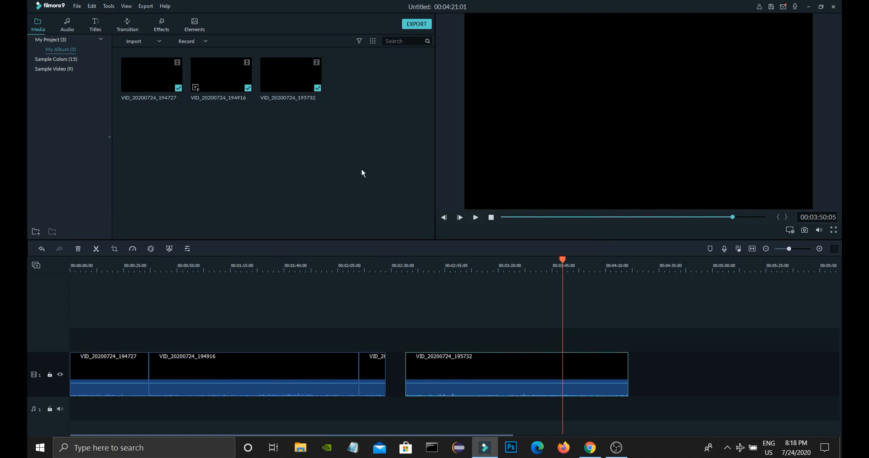
Step: Delete all clips from the media library and timeline
click(78, 249)
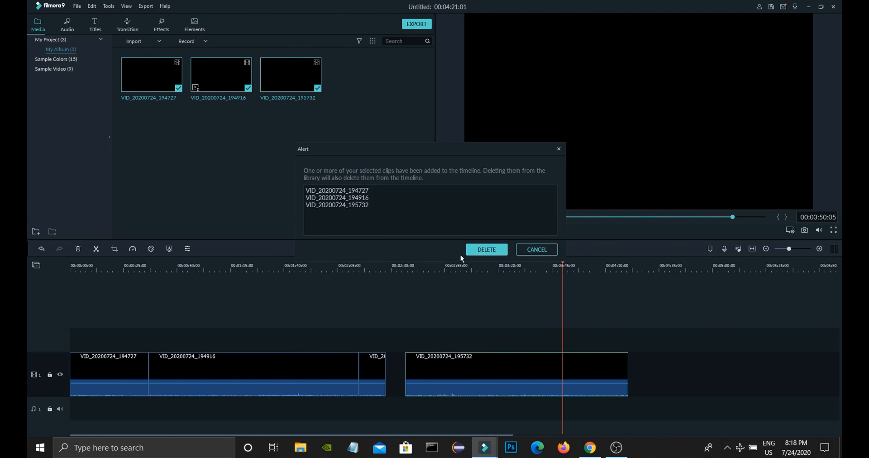
click(485, 248)
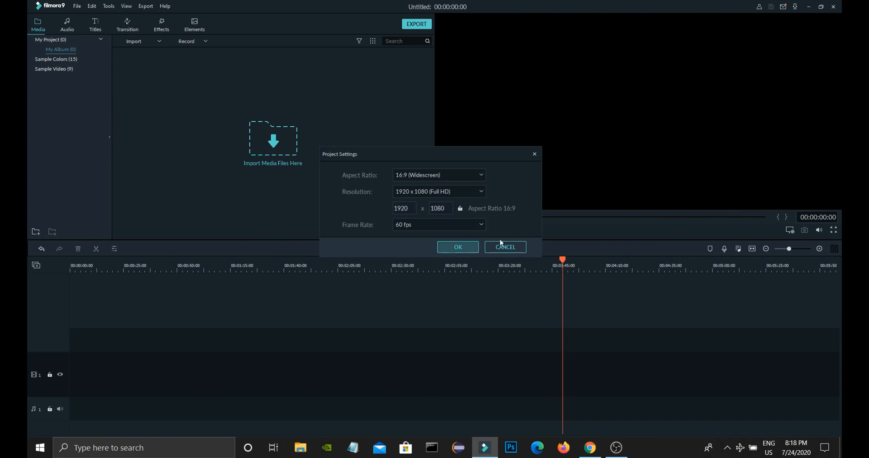
mouse_move(430, 188)
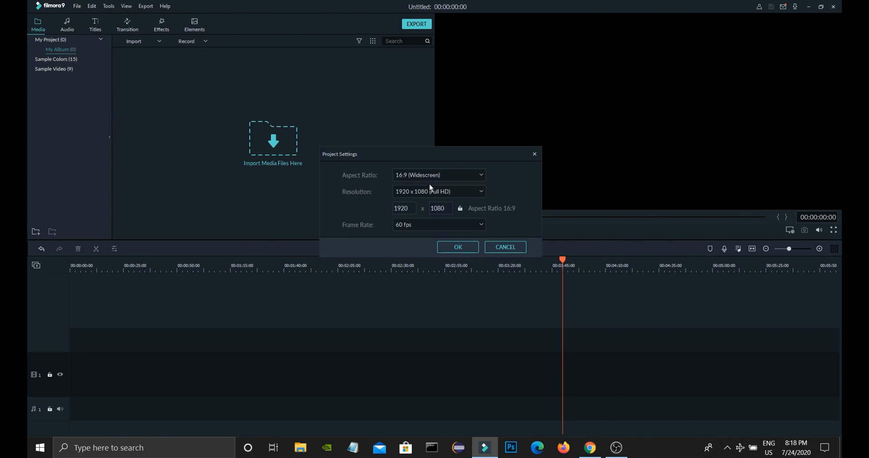
mouse_move(406, 194)
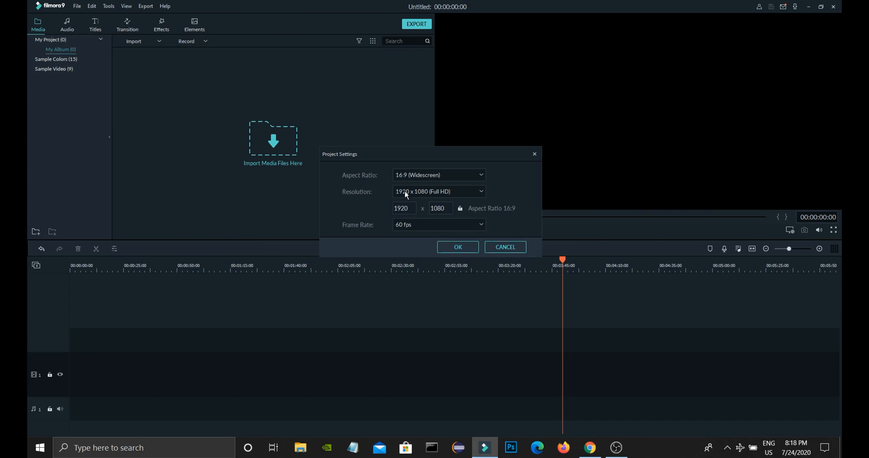
Step: Choose a frame rate for the 1920 x 1080 project in Project Settings
click(438, 224)
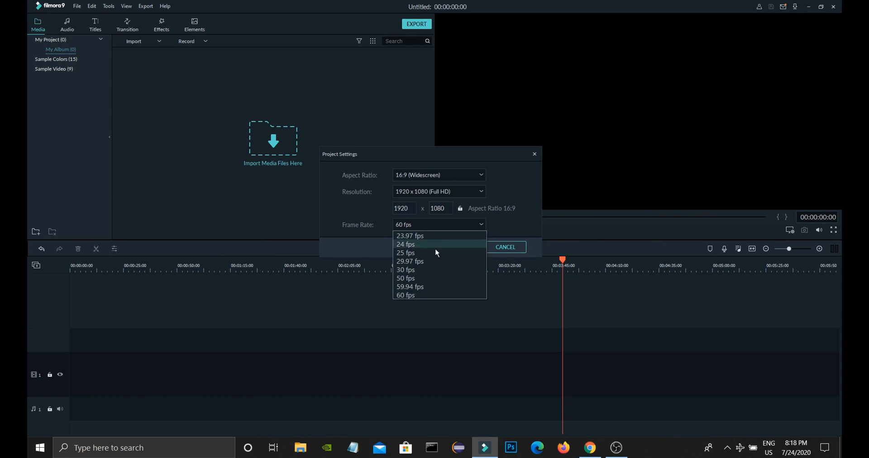
click(406, 277)
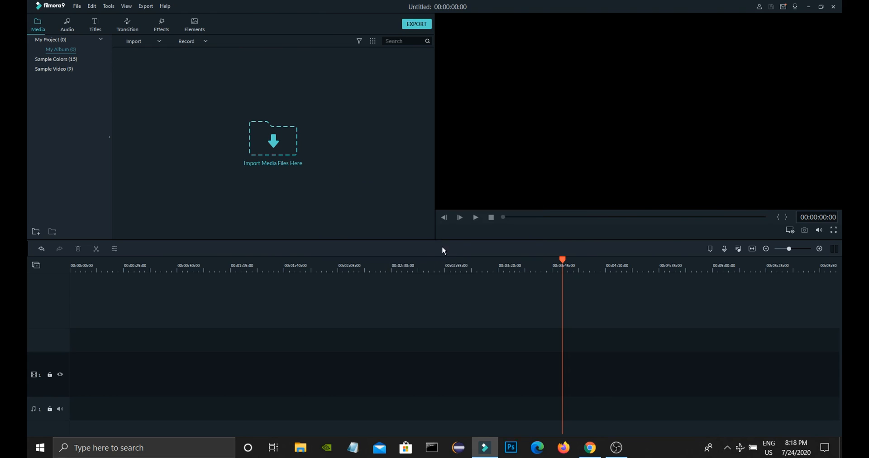
Step: Bring up the Preferences Performance settings via File > Preferences
click(77, 6)
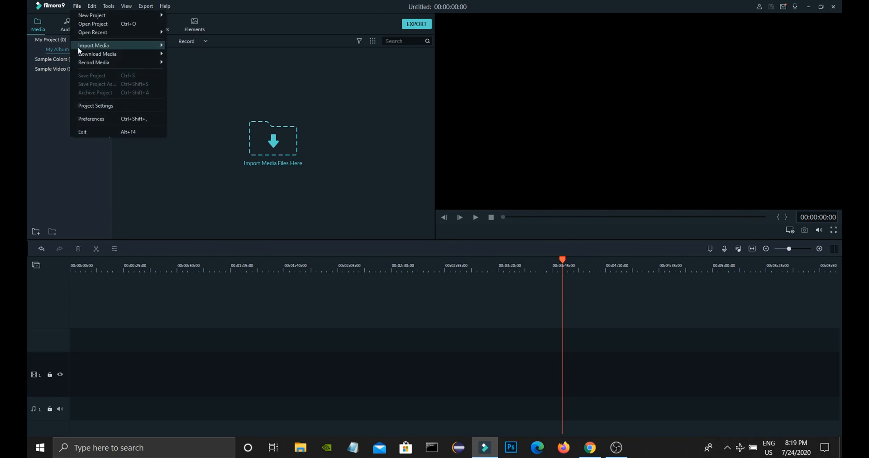
click(91, 119)
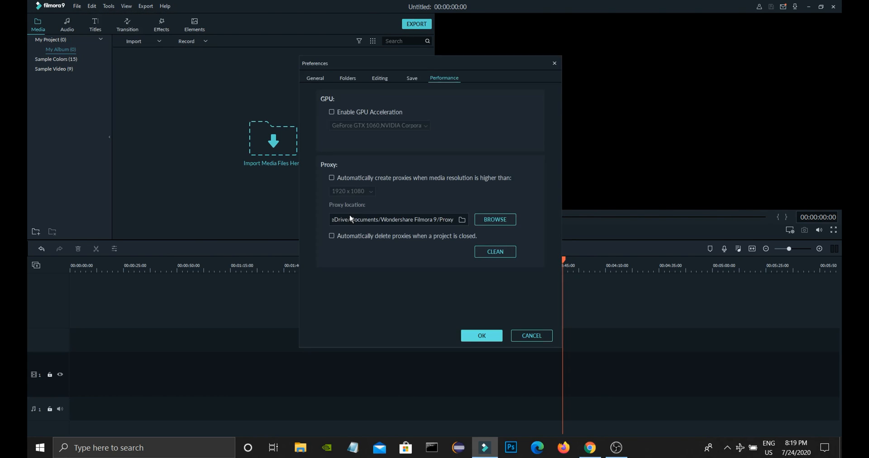
mouse_move(331, 101)
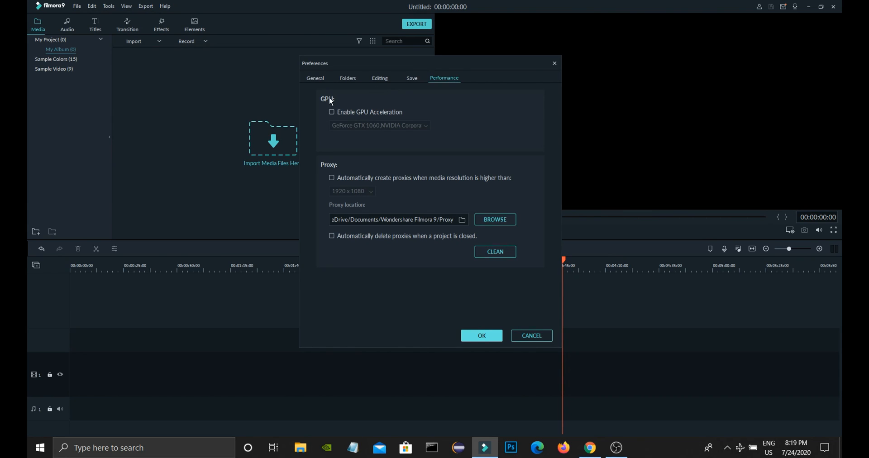
click(347, 78)
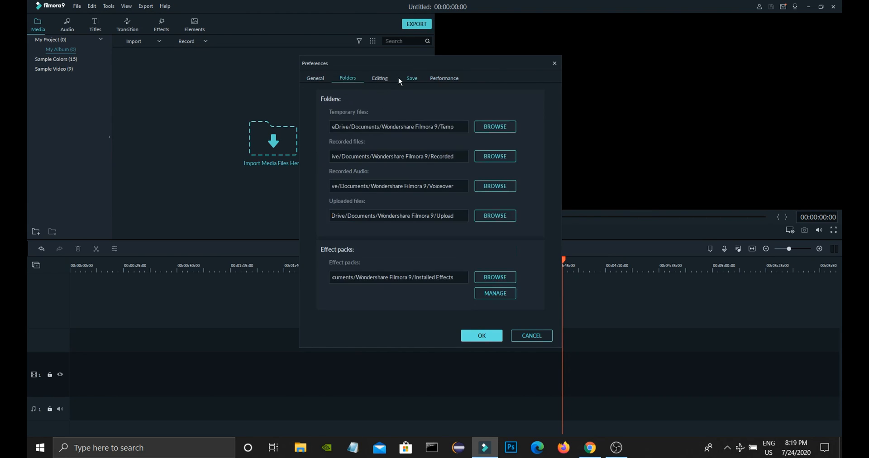
click(443, 77)
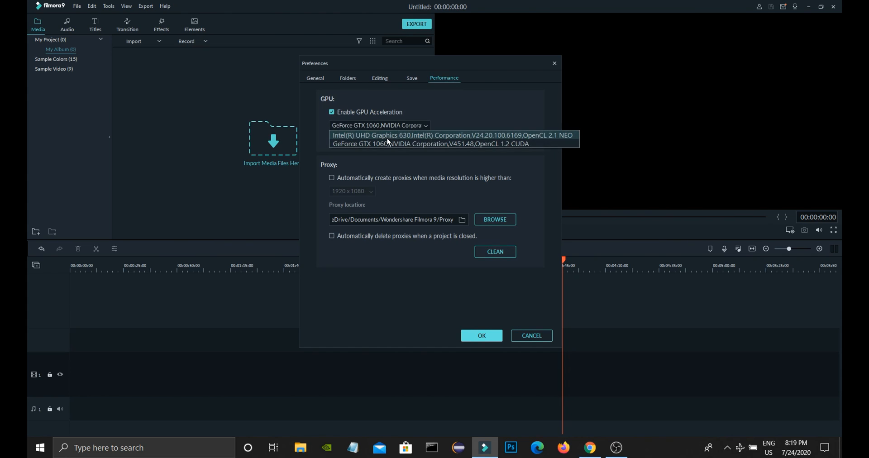
Step: Enable GPU acceleration and settle on the GeForce GTX 1060 as the device
click(453, 135)
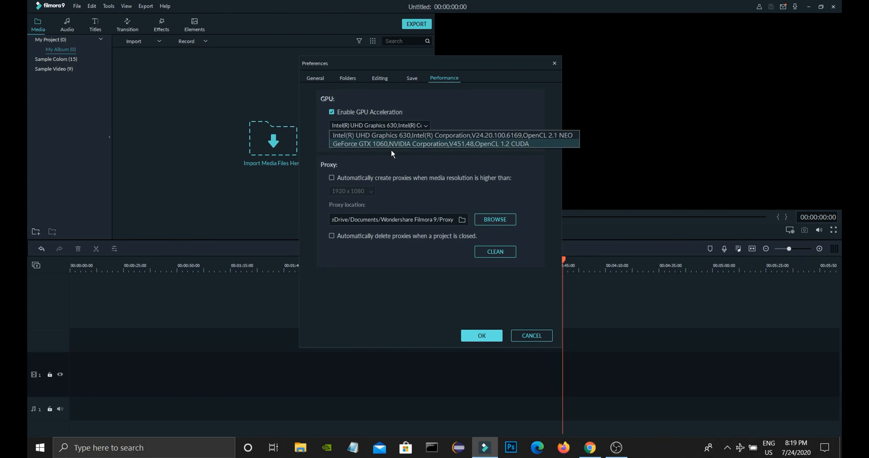
click(429, 144)
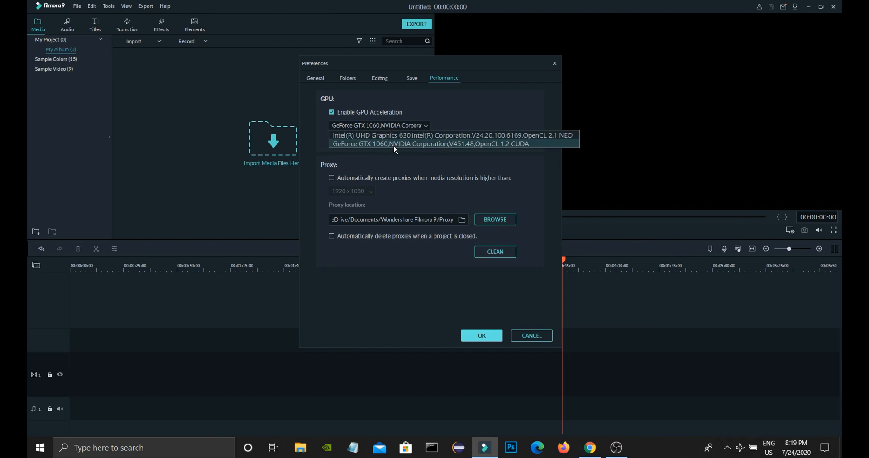
click(451, 134)
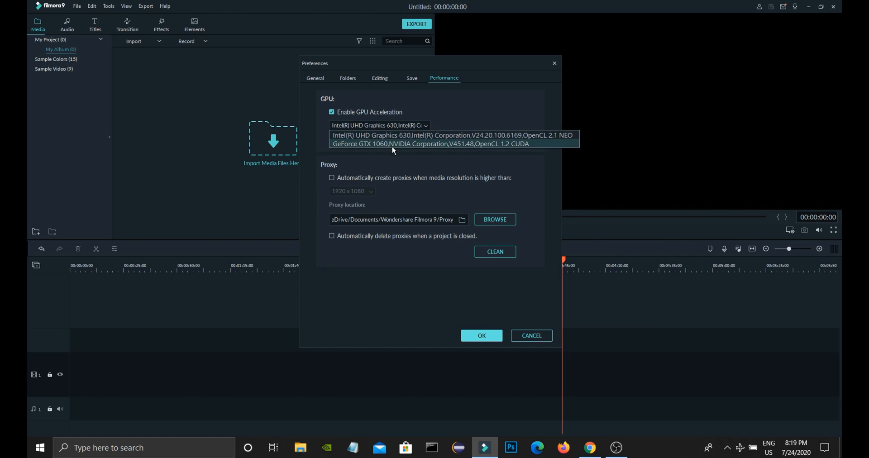
click(429, 144)
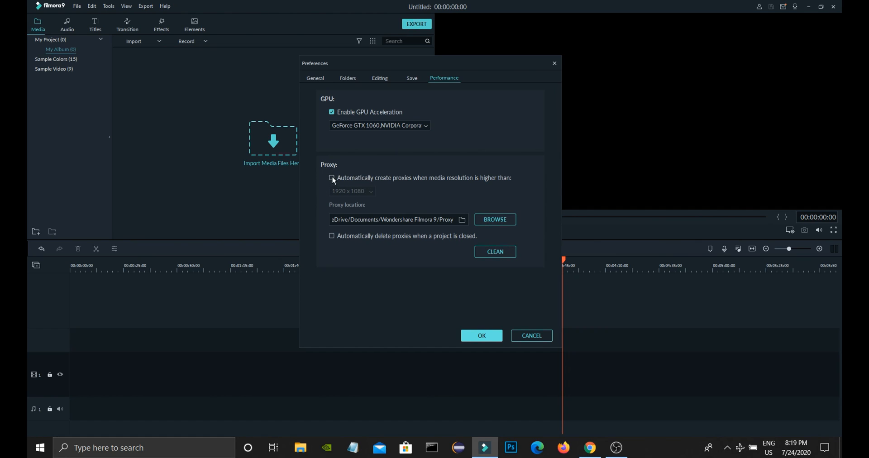
Step: Turn on automatic proxy creation for media above 1920 x 1080 and apply with OK
click(332, 177)
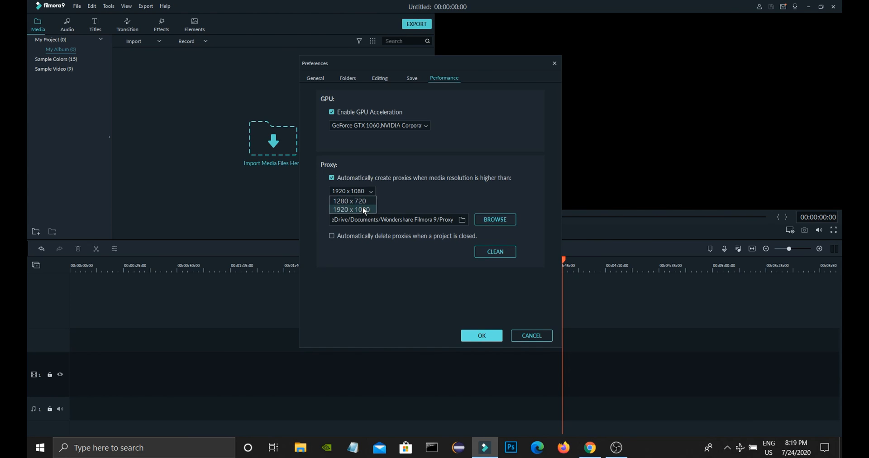
click(349, 209)
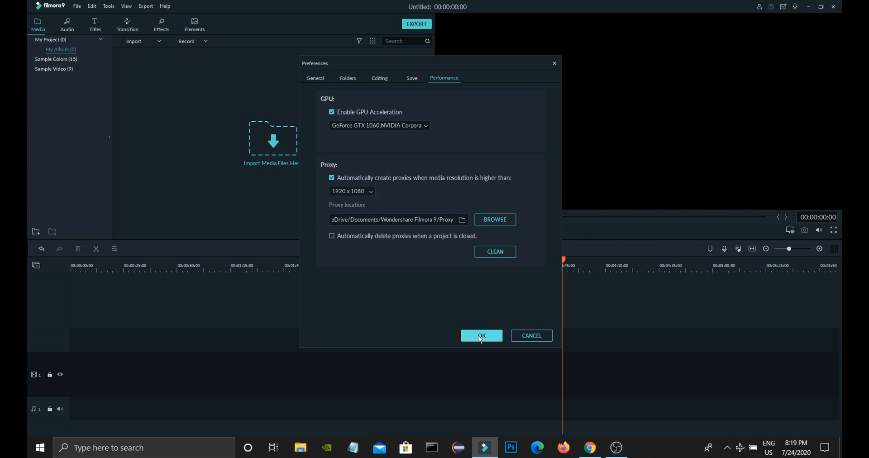
click(481, 336)
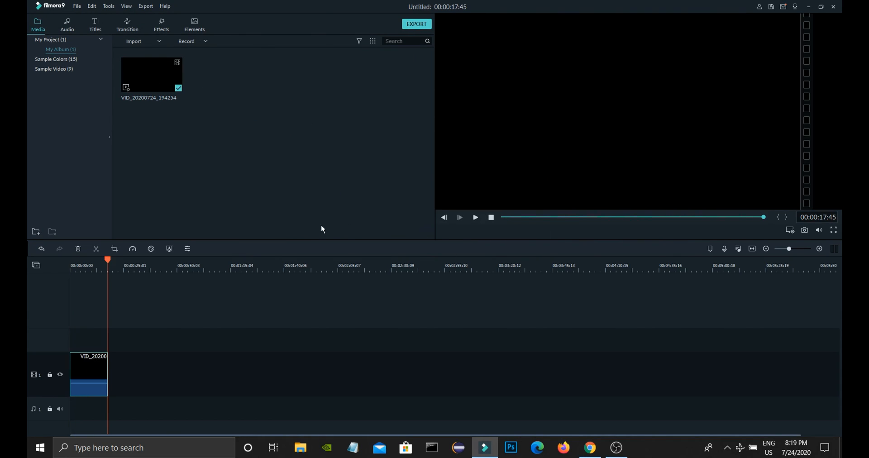
Step: Import the Facelock MP4 clips including VID_20200724_195505 so the preview shows real footage
click(475, 217)
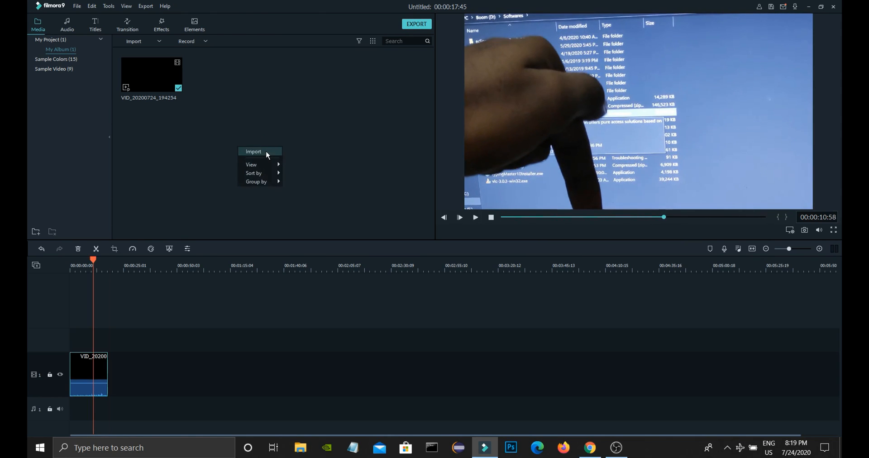
click(253, 151)
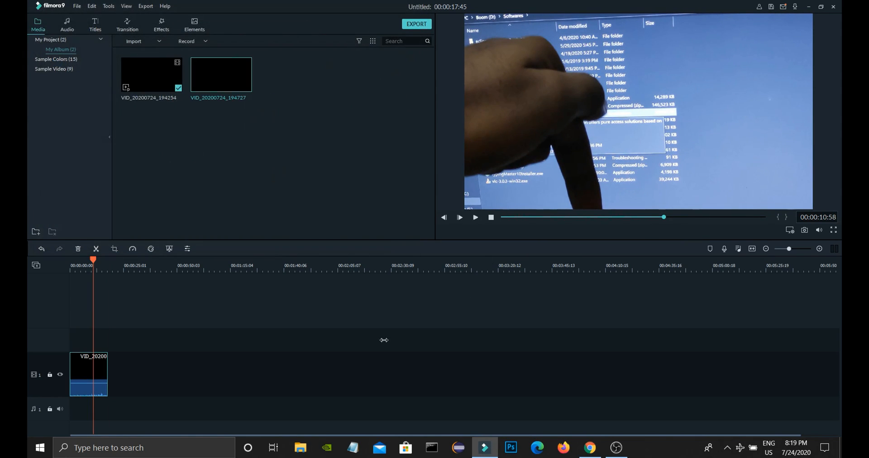
mouse_move(221, 75)
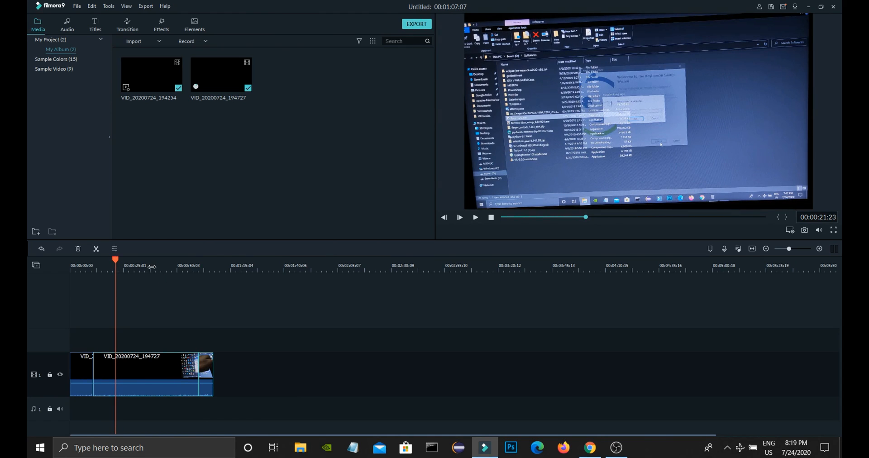
click(460, 218)
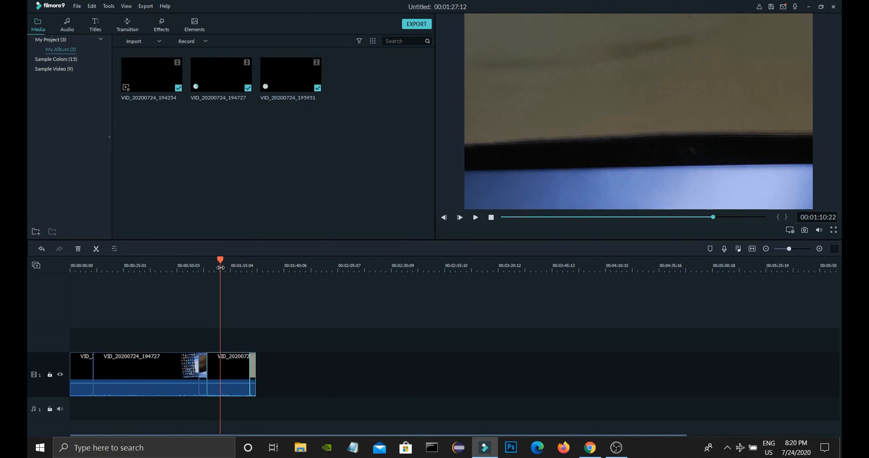
click(459, 218)
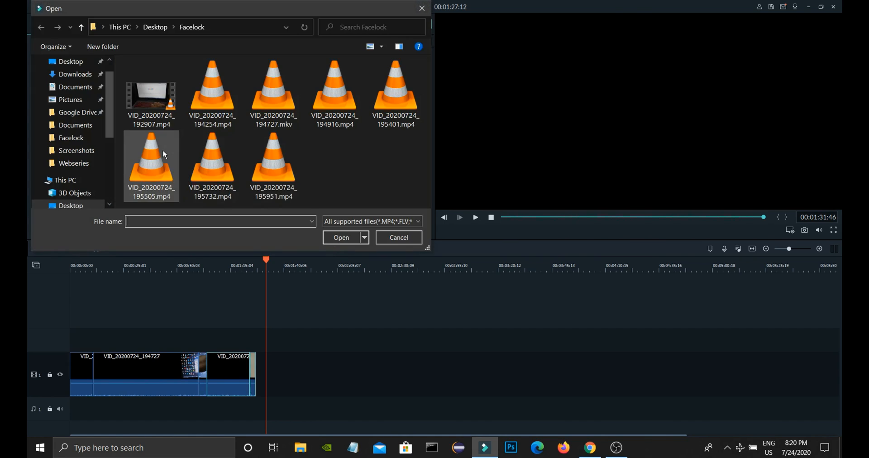
click(341, 237)
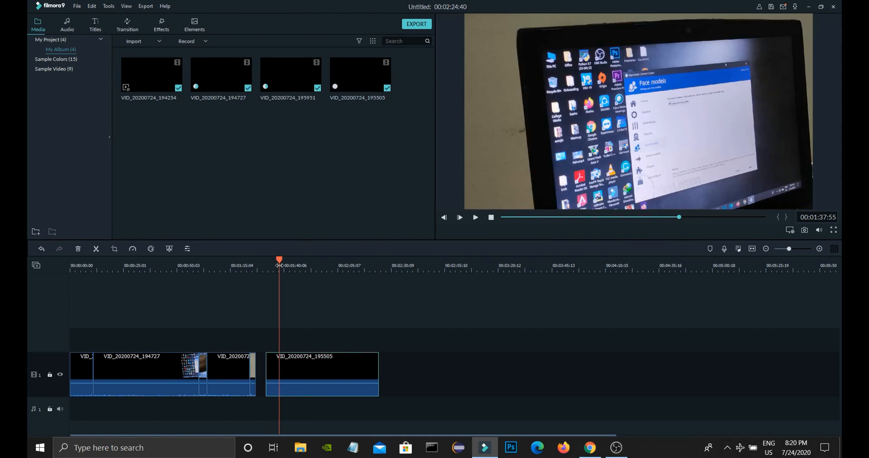